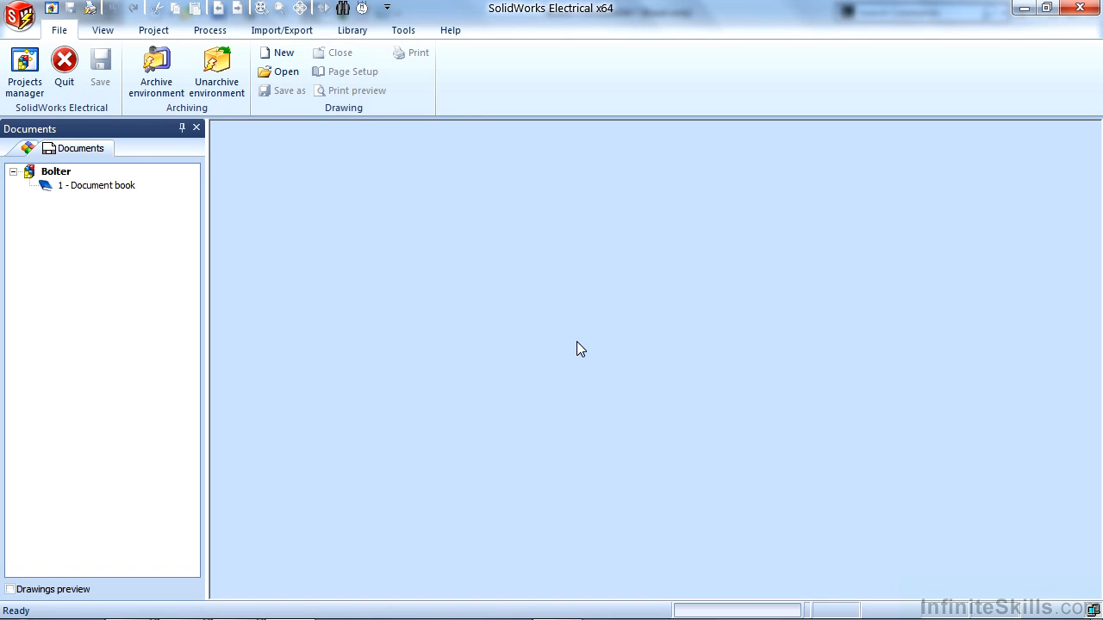
mouse_move(338, 269)
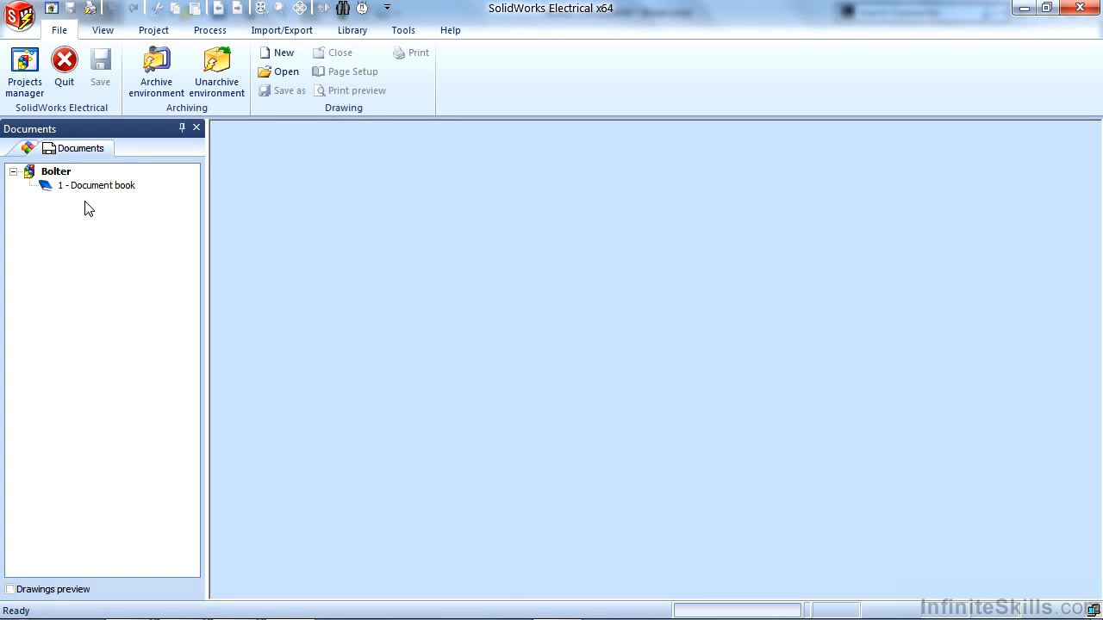
mouse_move(103, 193)
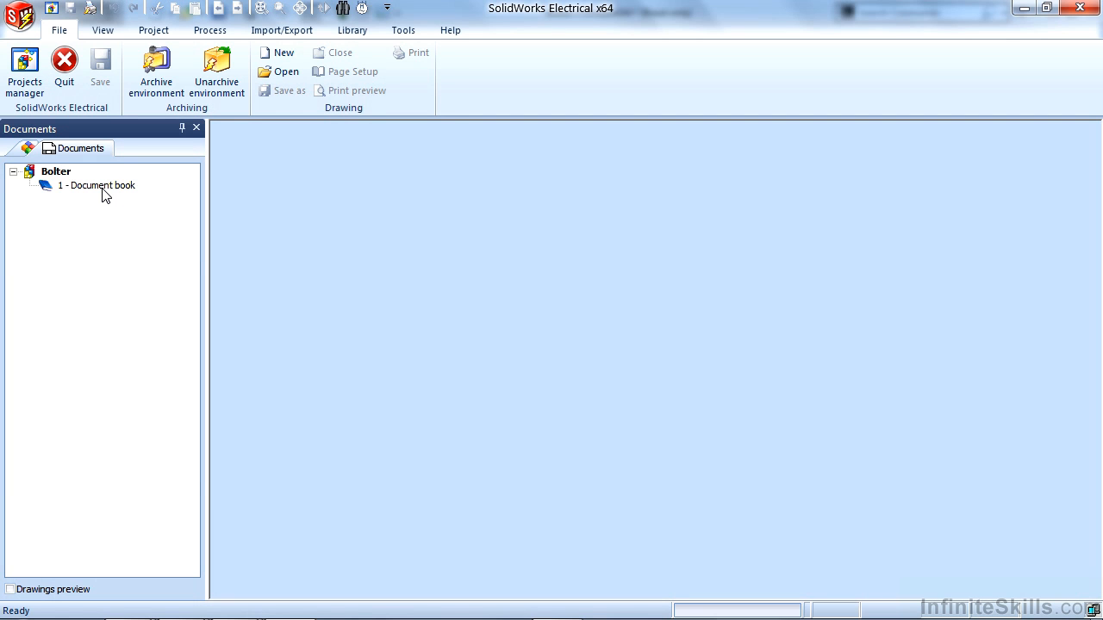
Step: Show the context menu of the Bolter document book to reach its New drawing choices
right_click(98, 186)
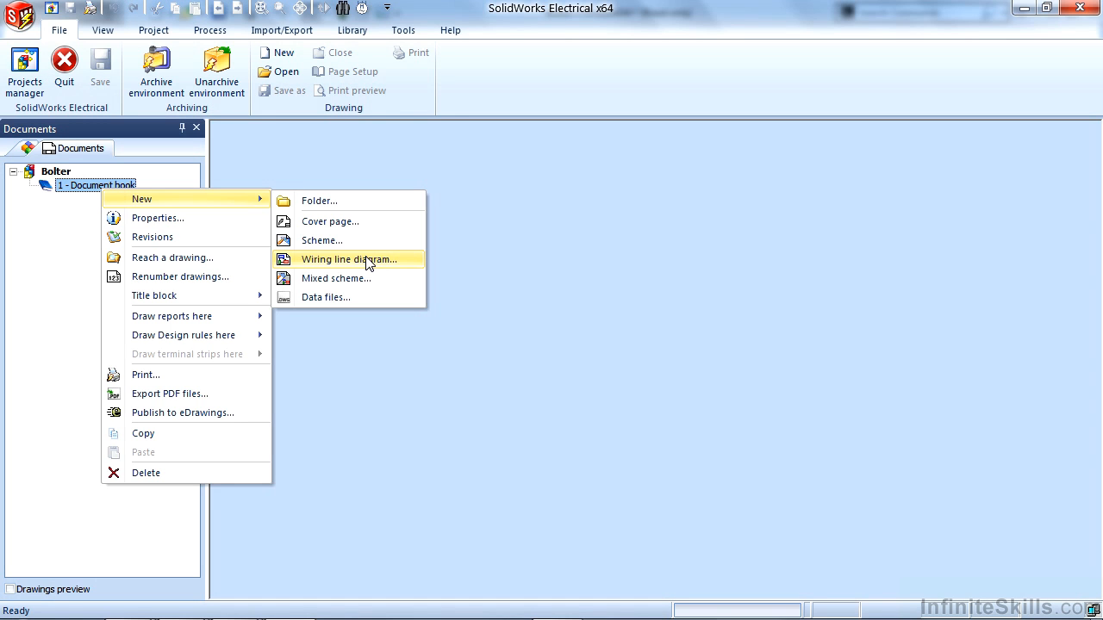
mouse_move(361, 274)
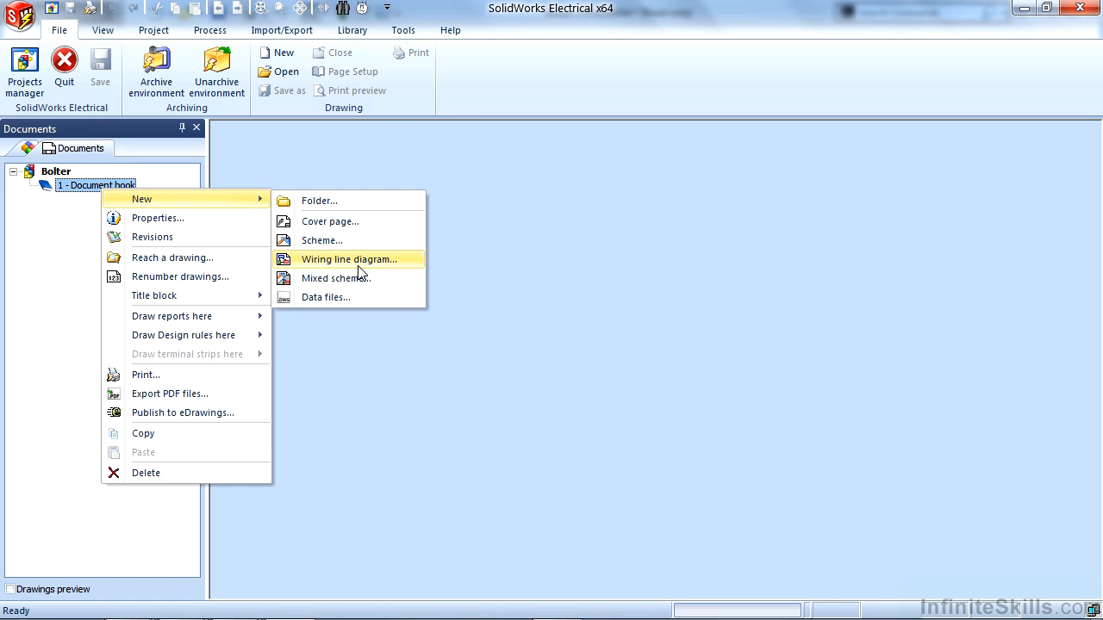
mouse_move(348, 277)
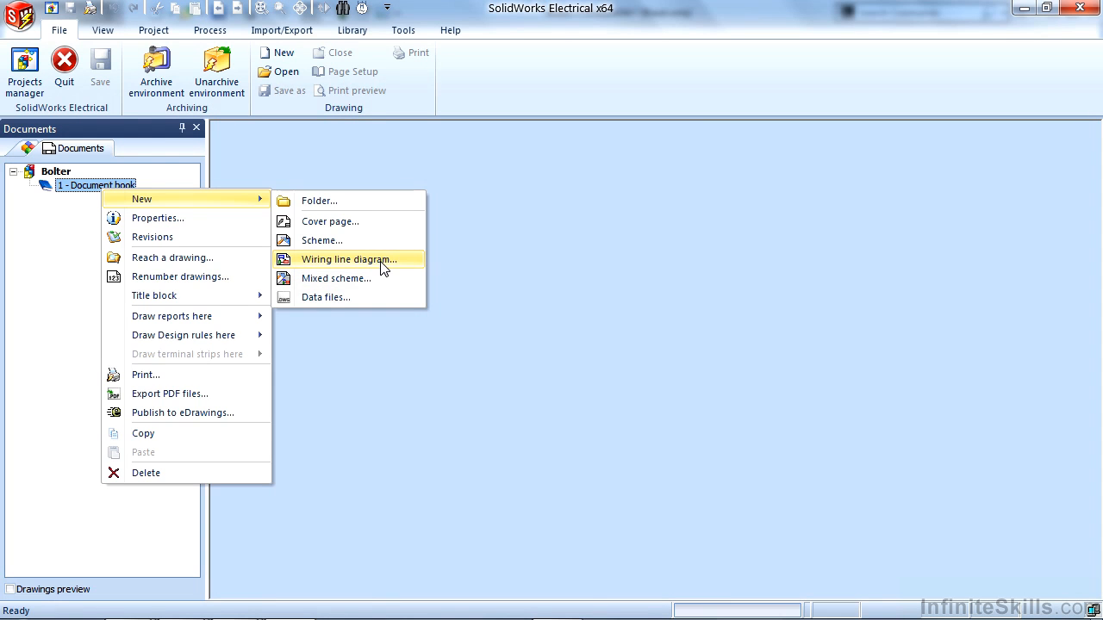
Step: Create wiring line diagram 01 in the document book, then reach the Project Configurations list
click(348, 259)
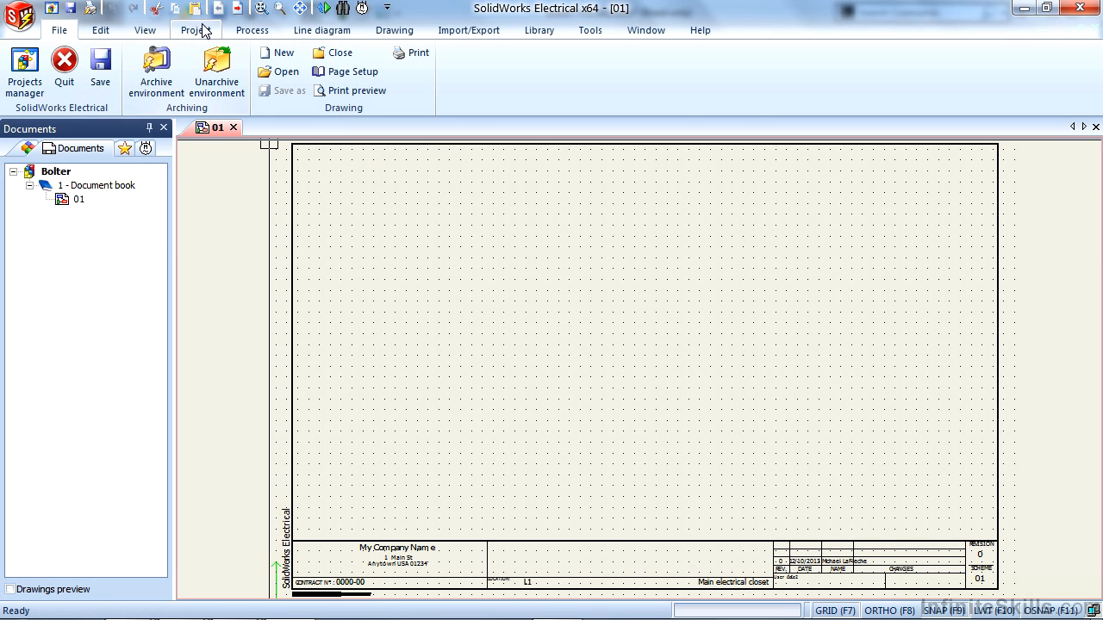
click(196, 30)
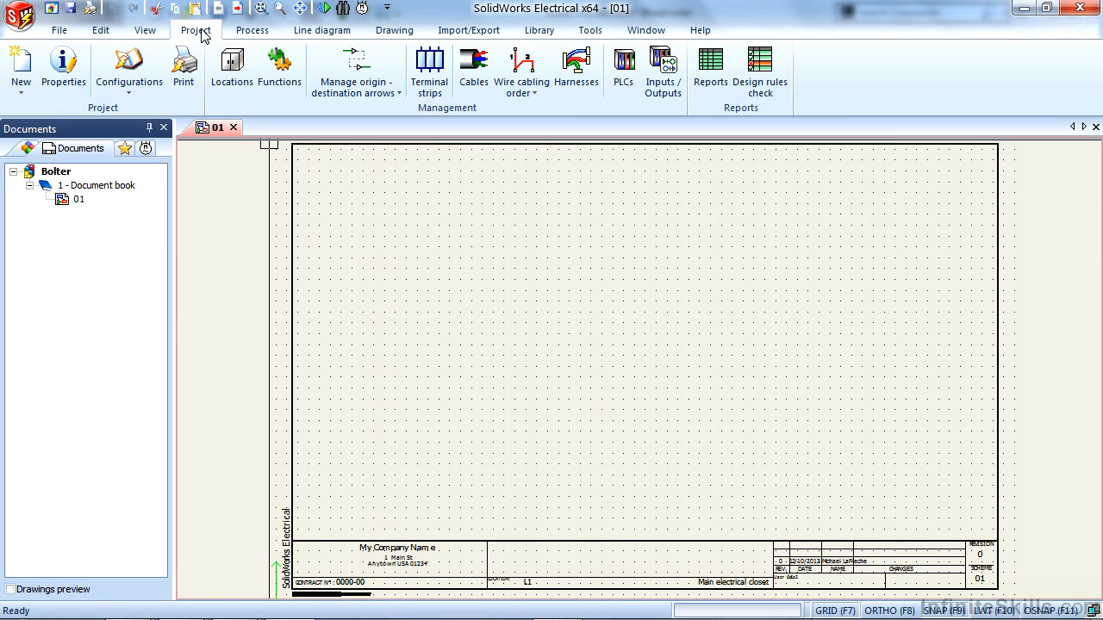
click(127, 69)
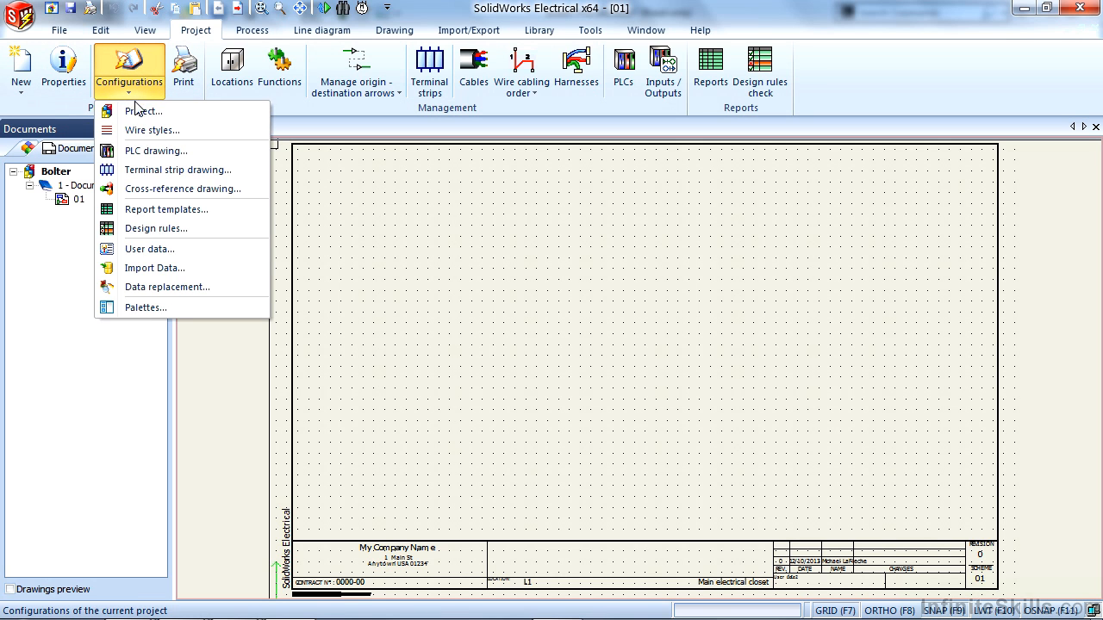
Step: View the project's Title blocks assignments and select the Line diagram drawing type
click(145, 110)
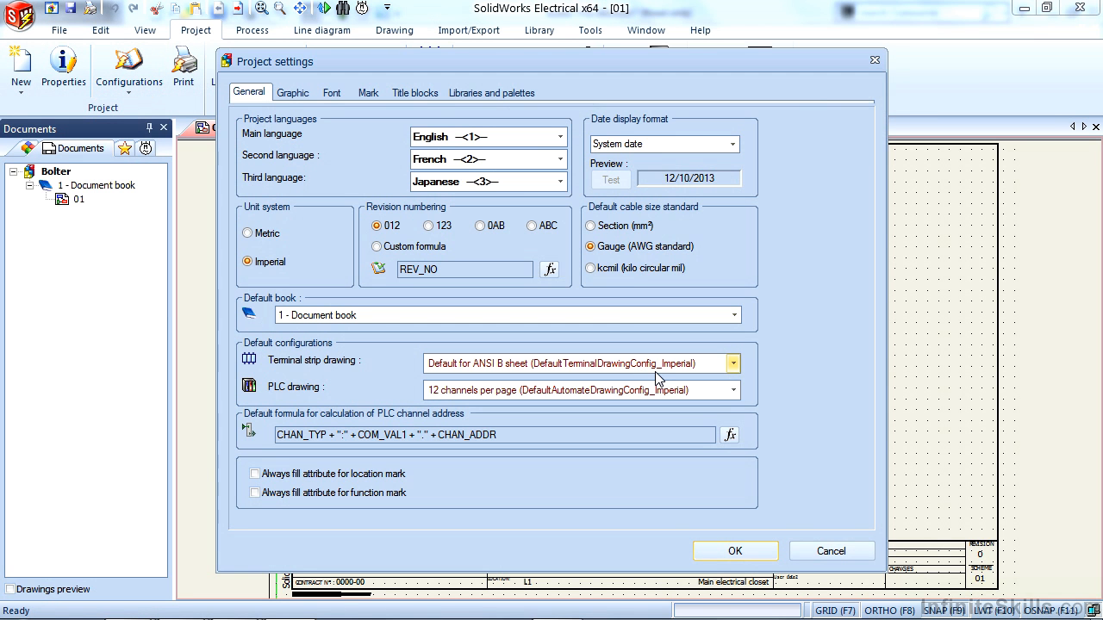
click(414, 93)
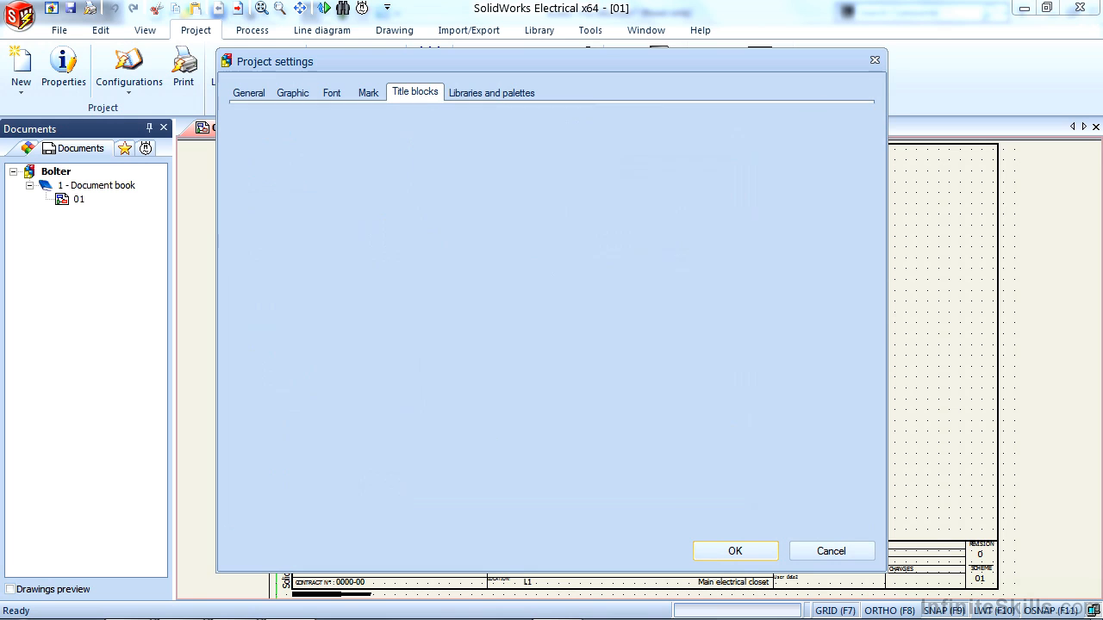
click(414, 93)
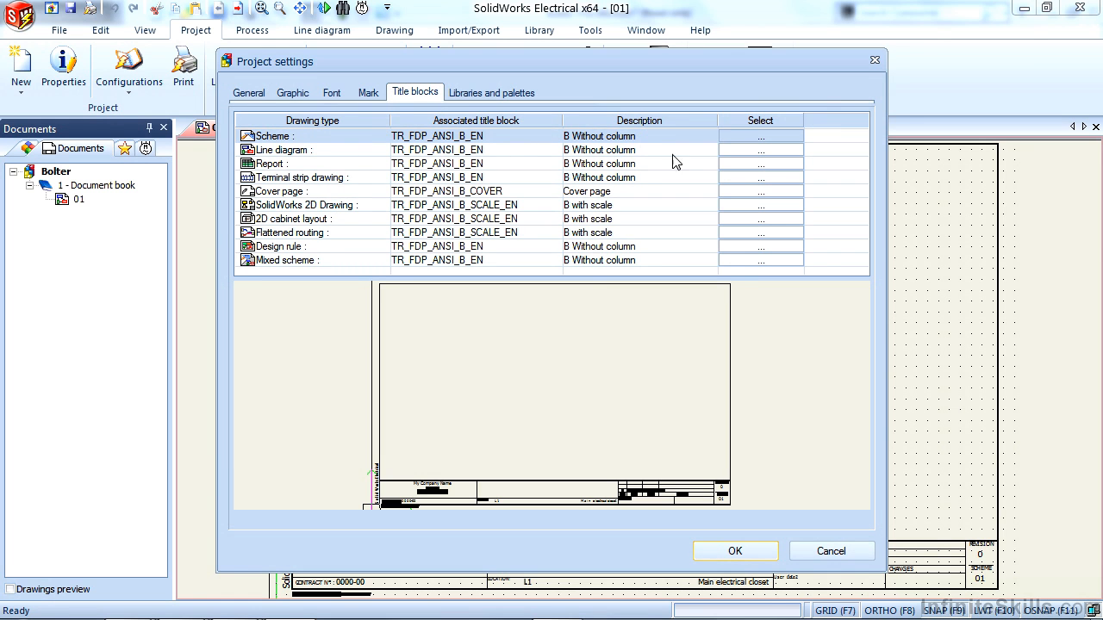
click(302, 148)
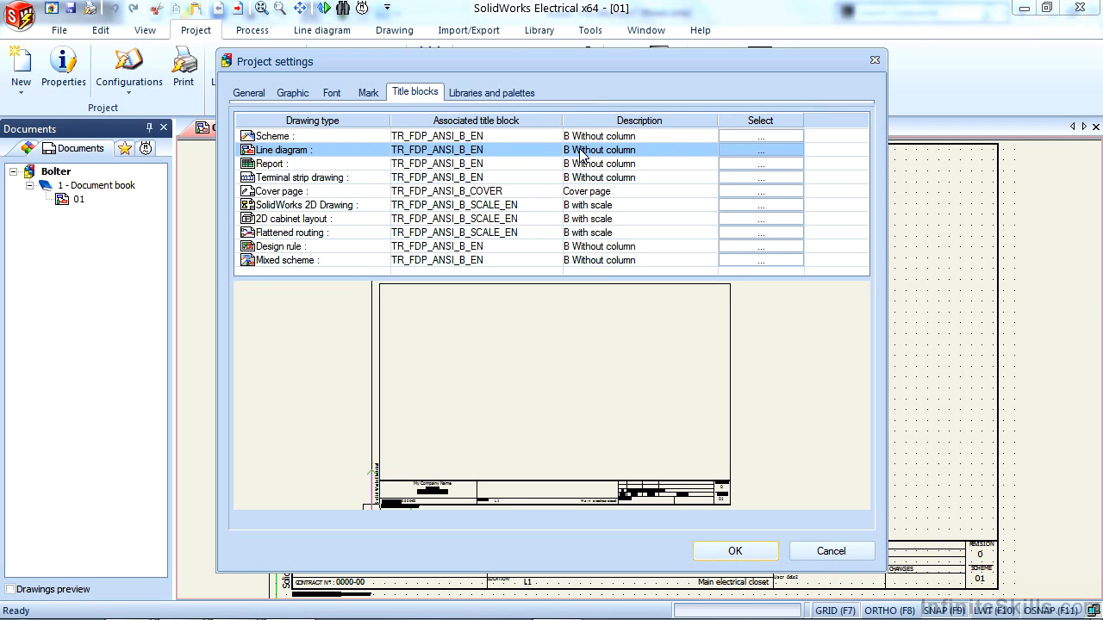
mouse_move(748, 158)
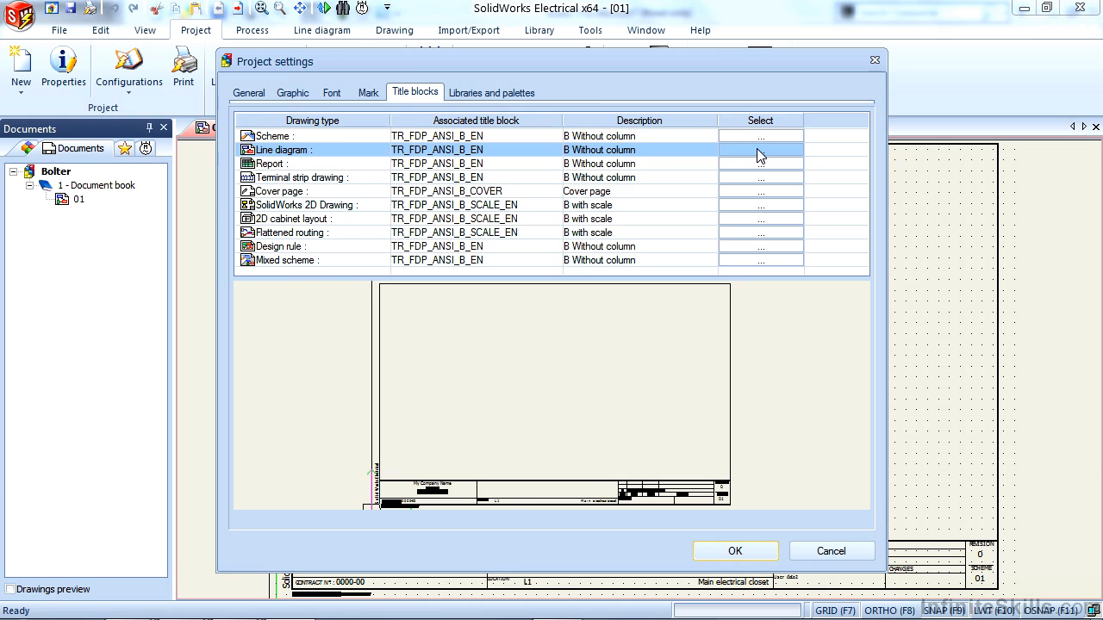
Step: Browse title blocks for Line diagram without choosing one and close Project settings with OK
click(761, 149)
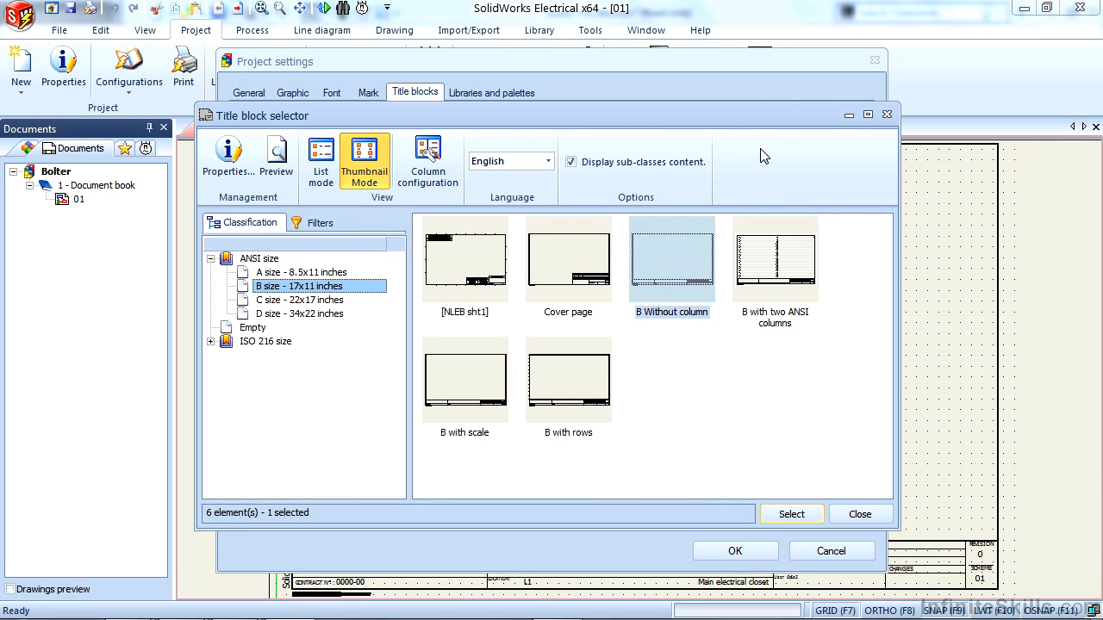
mouse_move(307, 317)
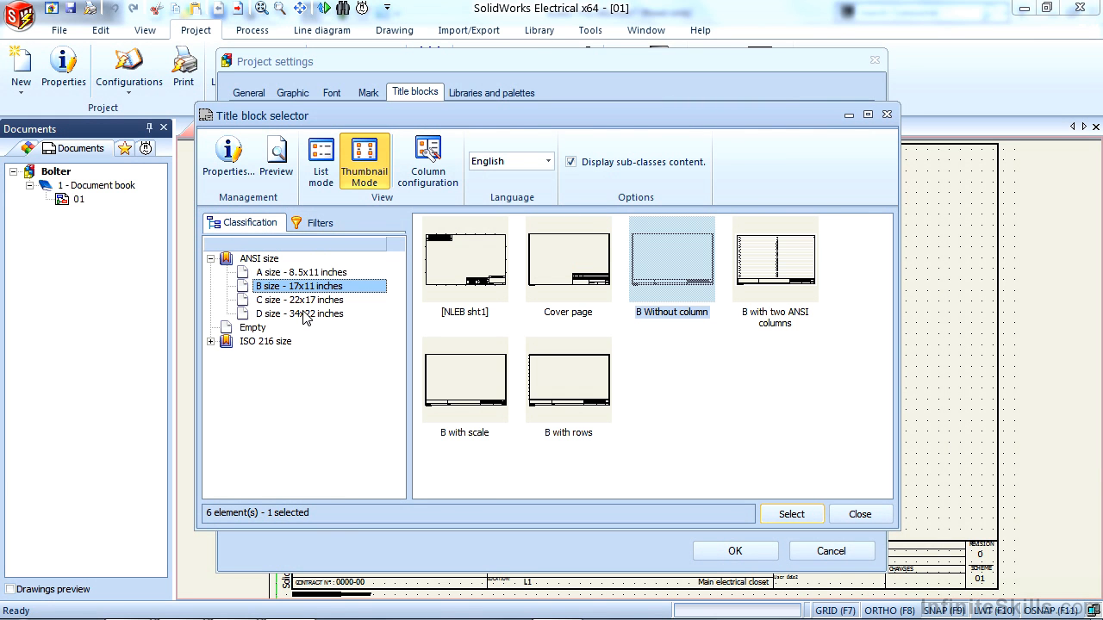
click(301, 314)
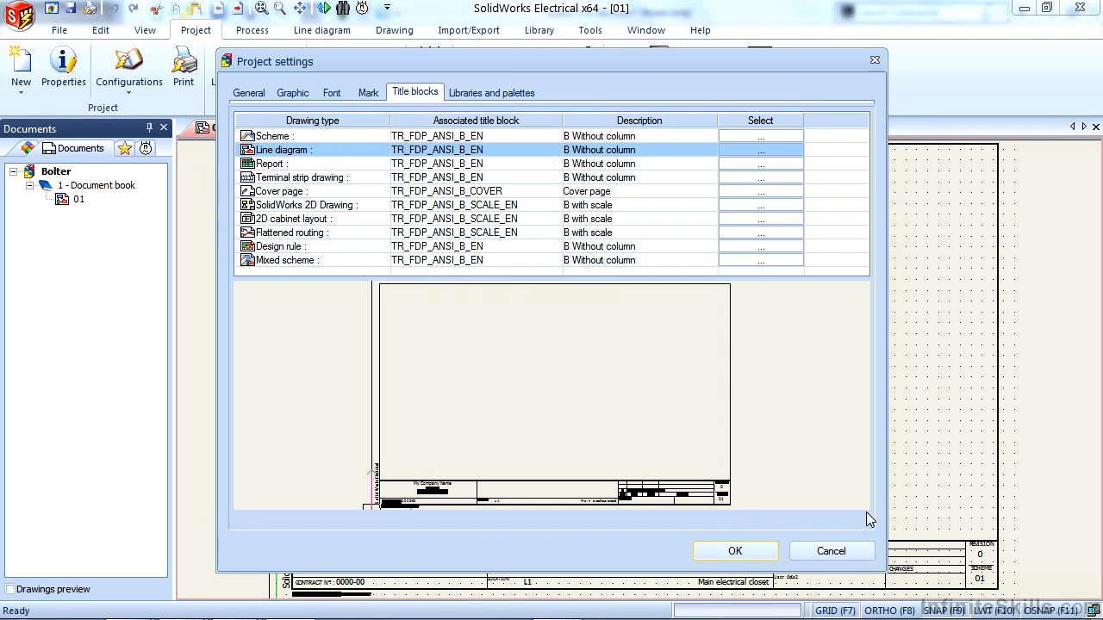
click(734, 551)
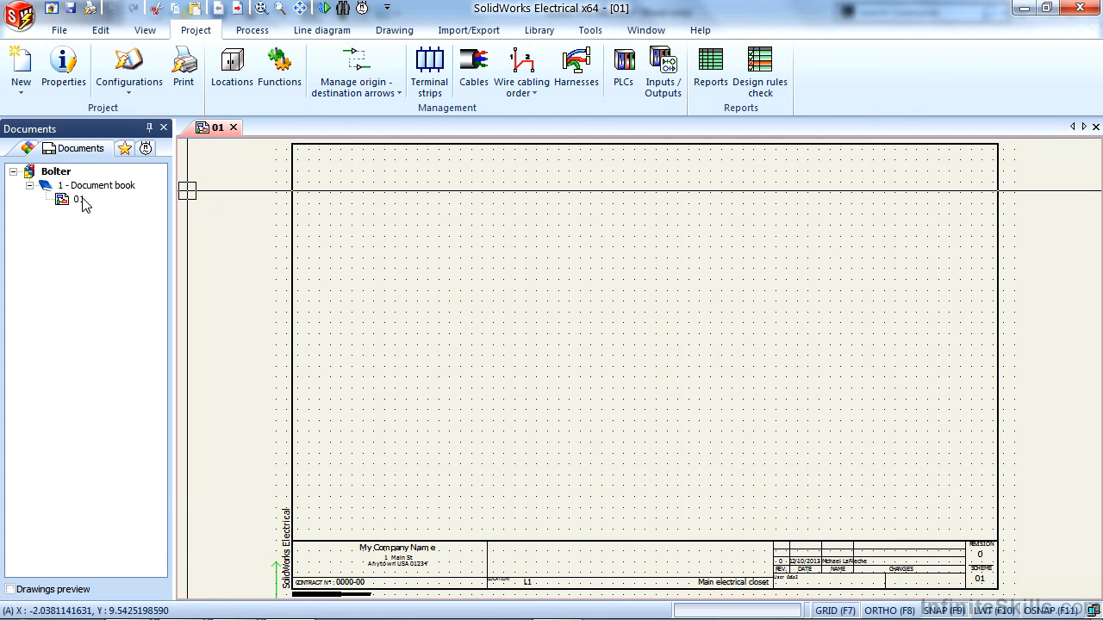
Step: Replace sheet 01's title block with 'B with rows' via its Title block > Replace command
right_click(77, 200)
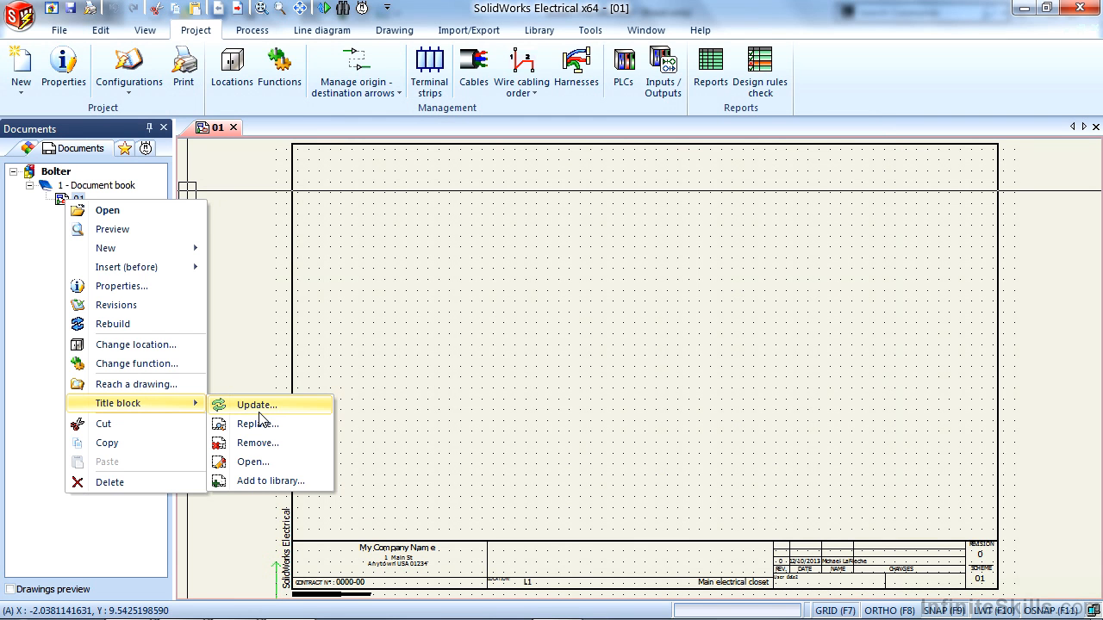
mouse_move(258, 424)
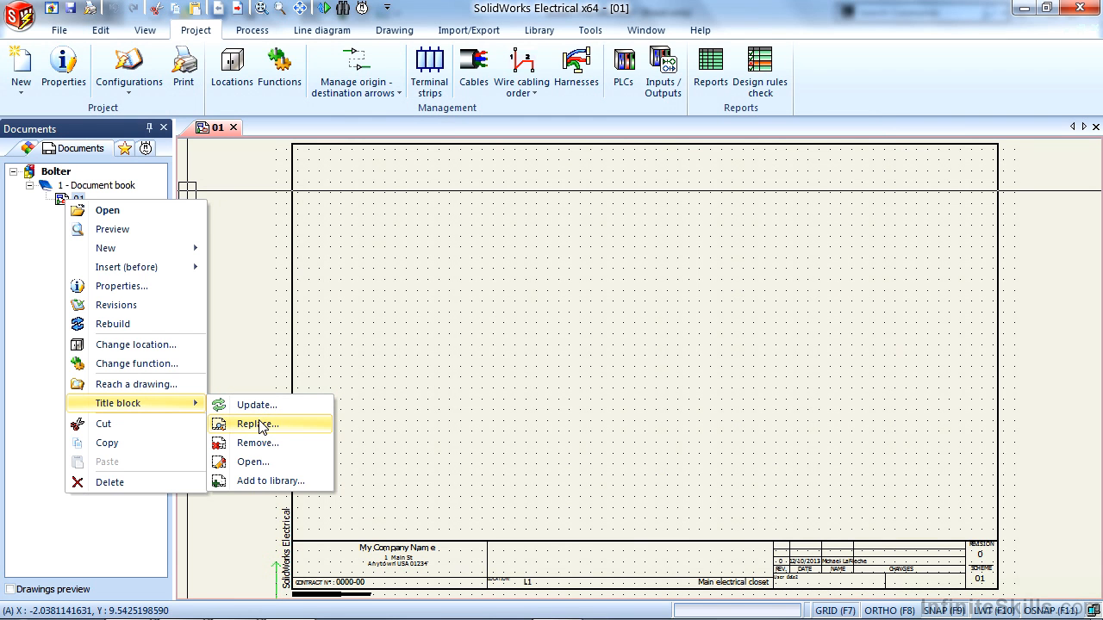
click(257, 424)
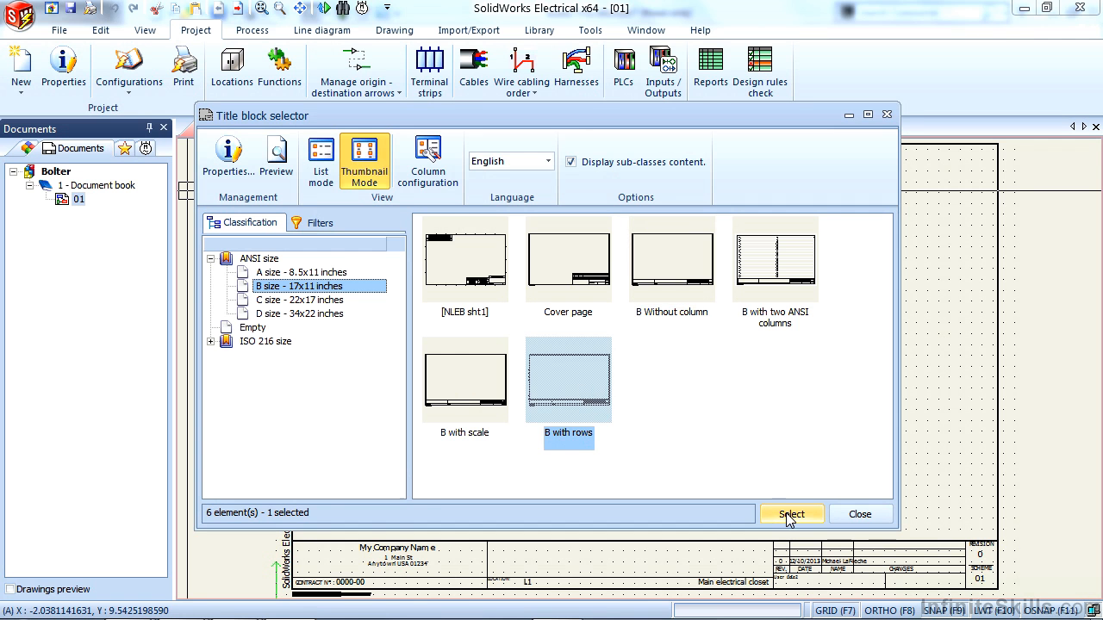
click(789, 513)
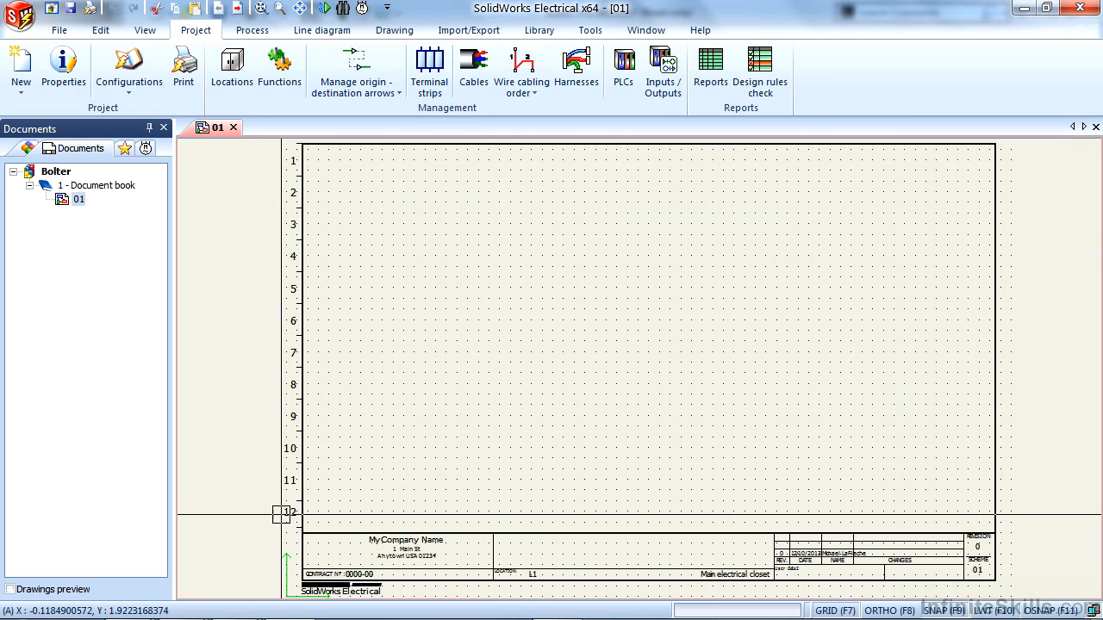
mouse_move(283, 515)
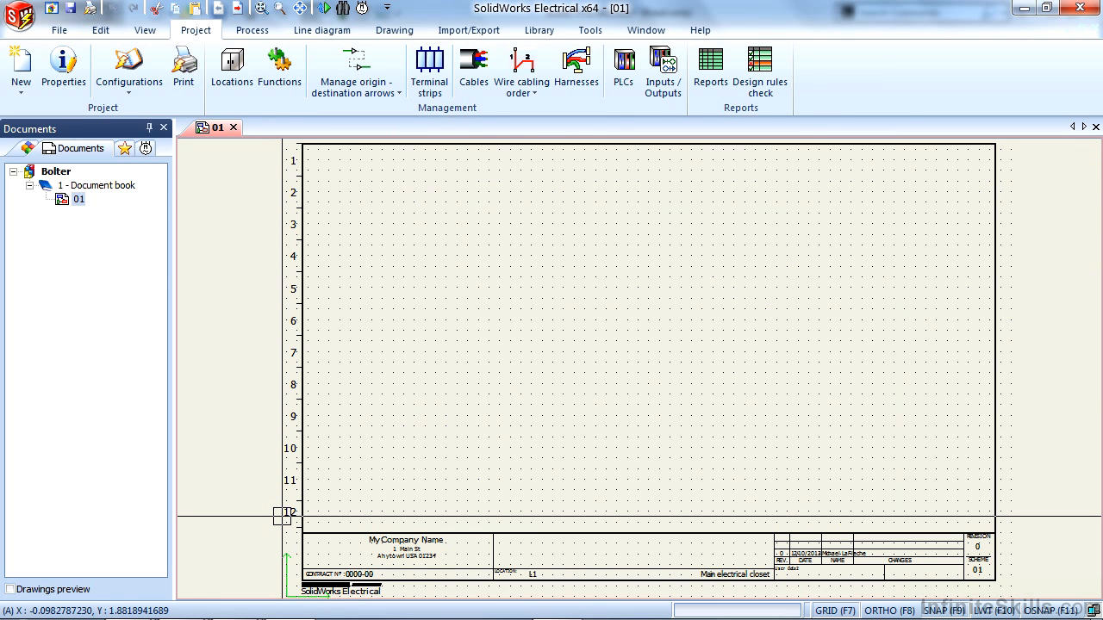